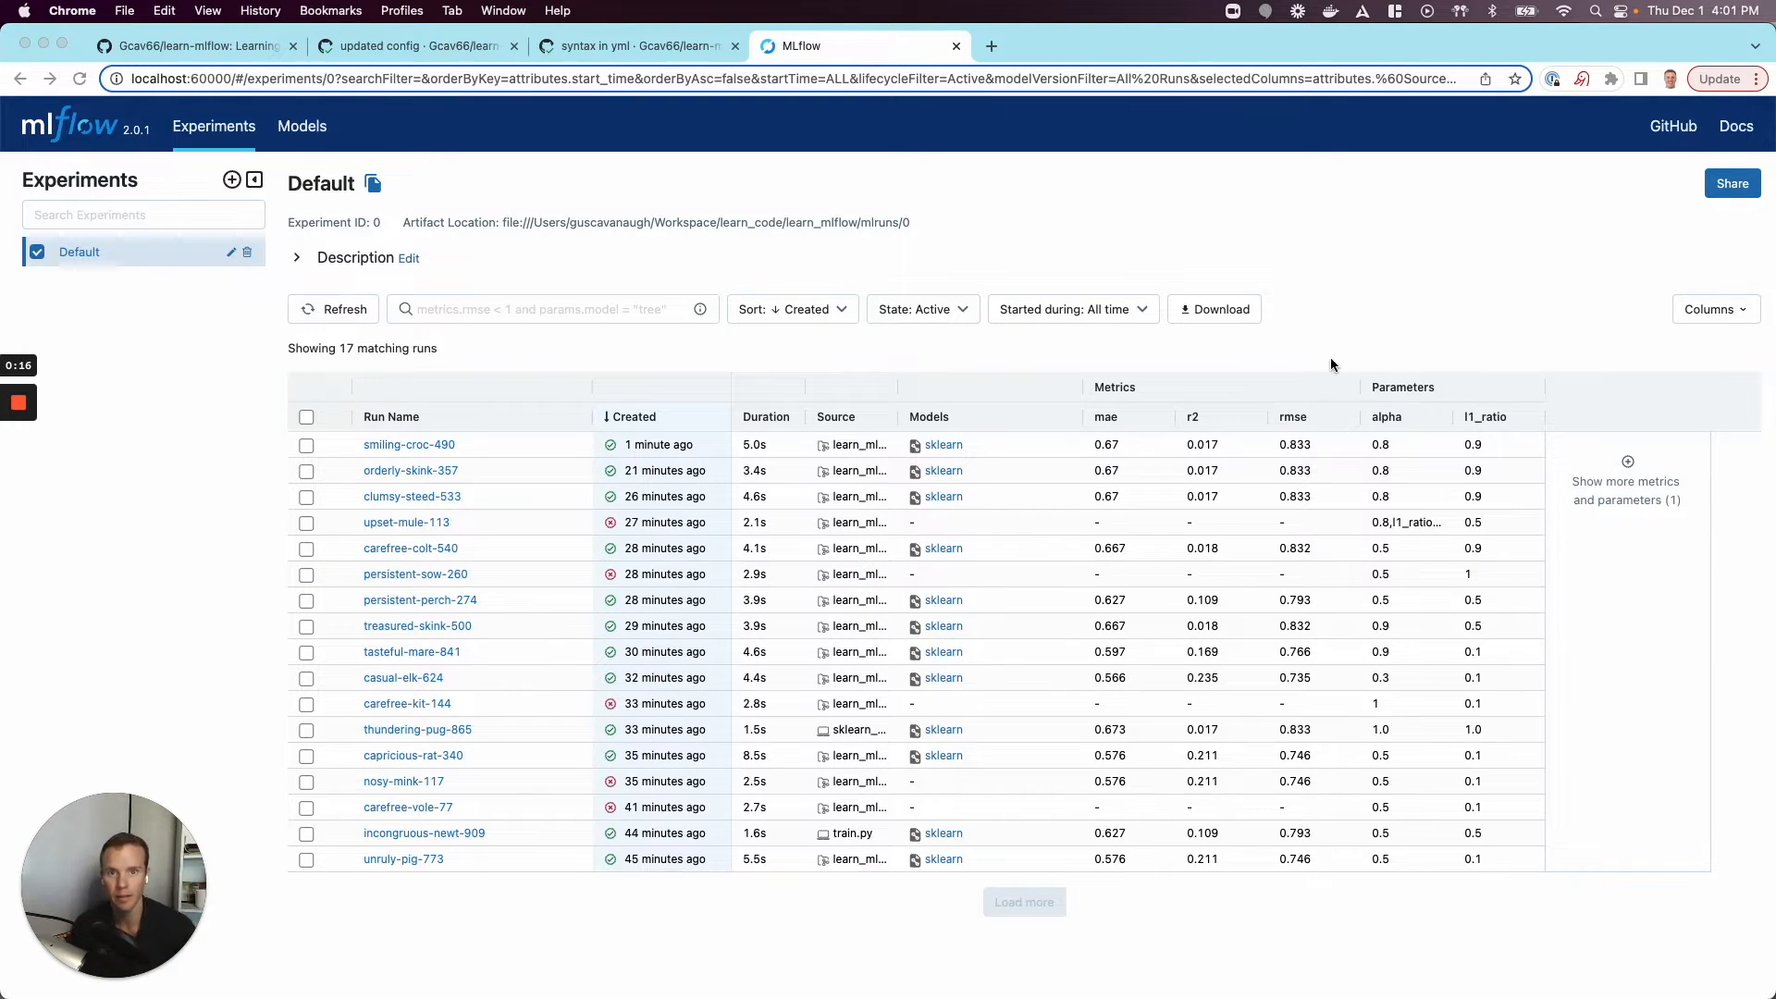
{"action": "mouse_move", "coordinate": [1215, 433]}
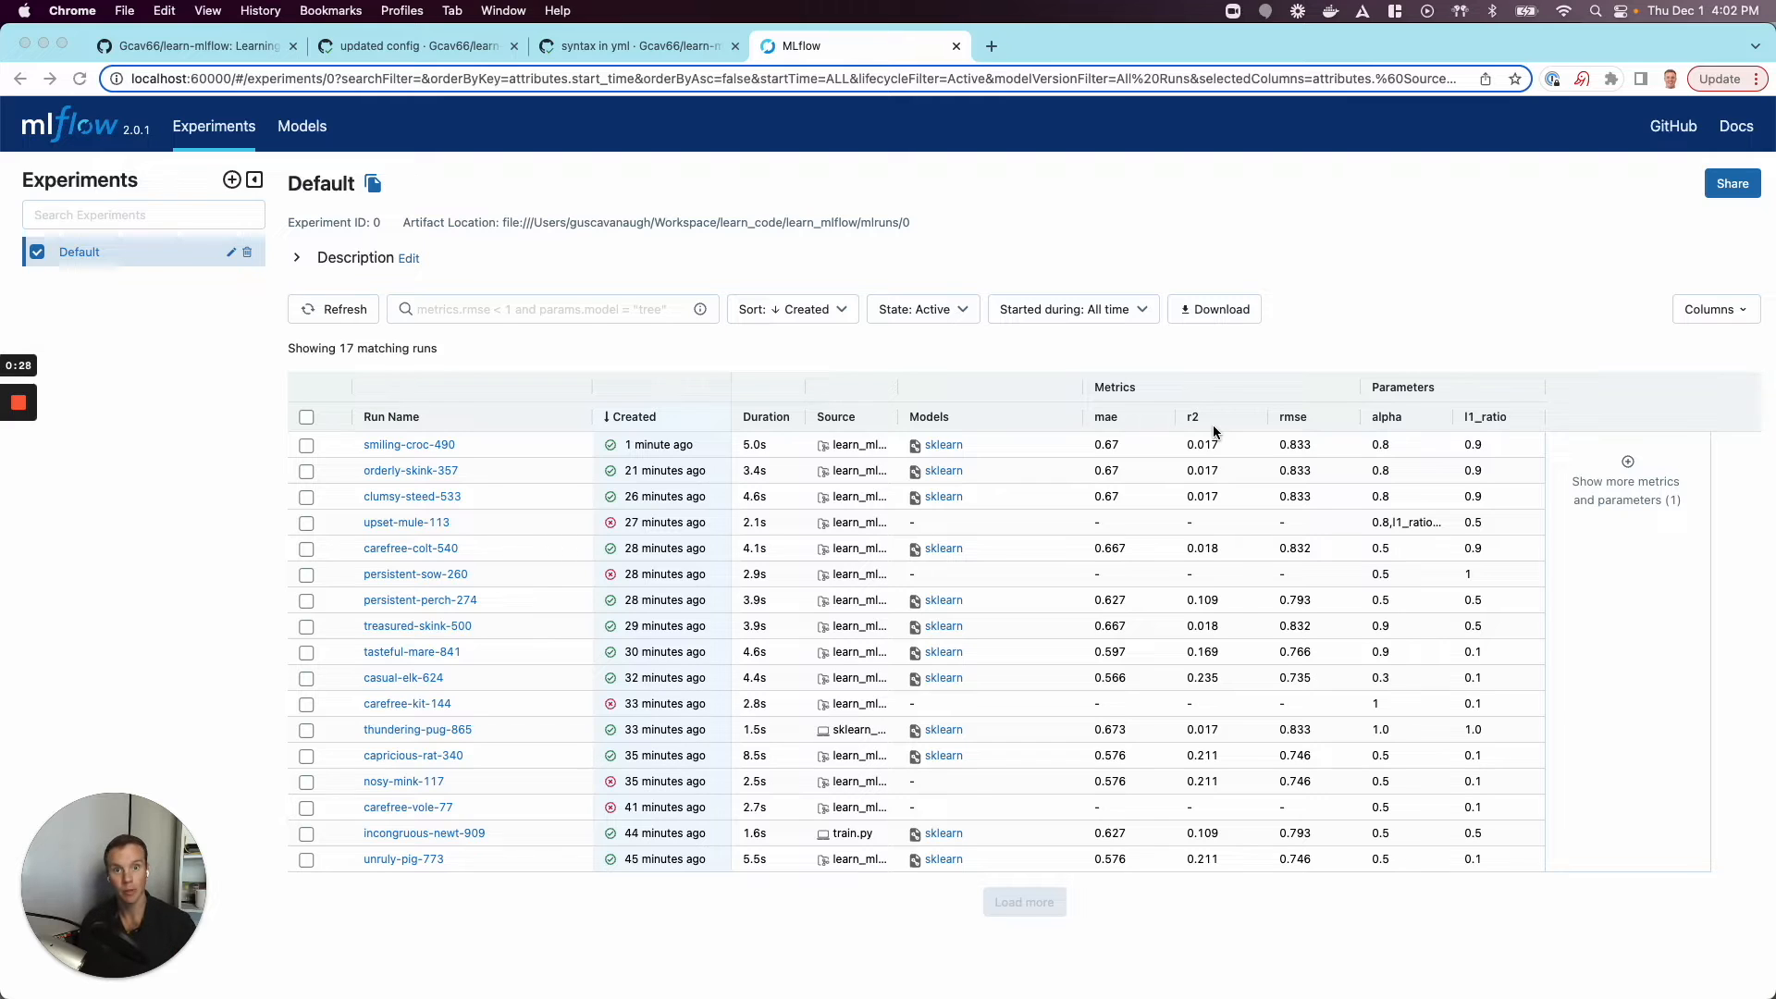
{"action": "mouse_move", "coordinate": [1073, 453]}
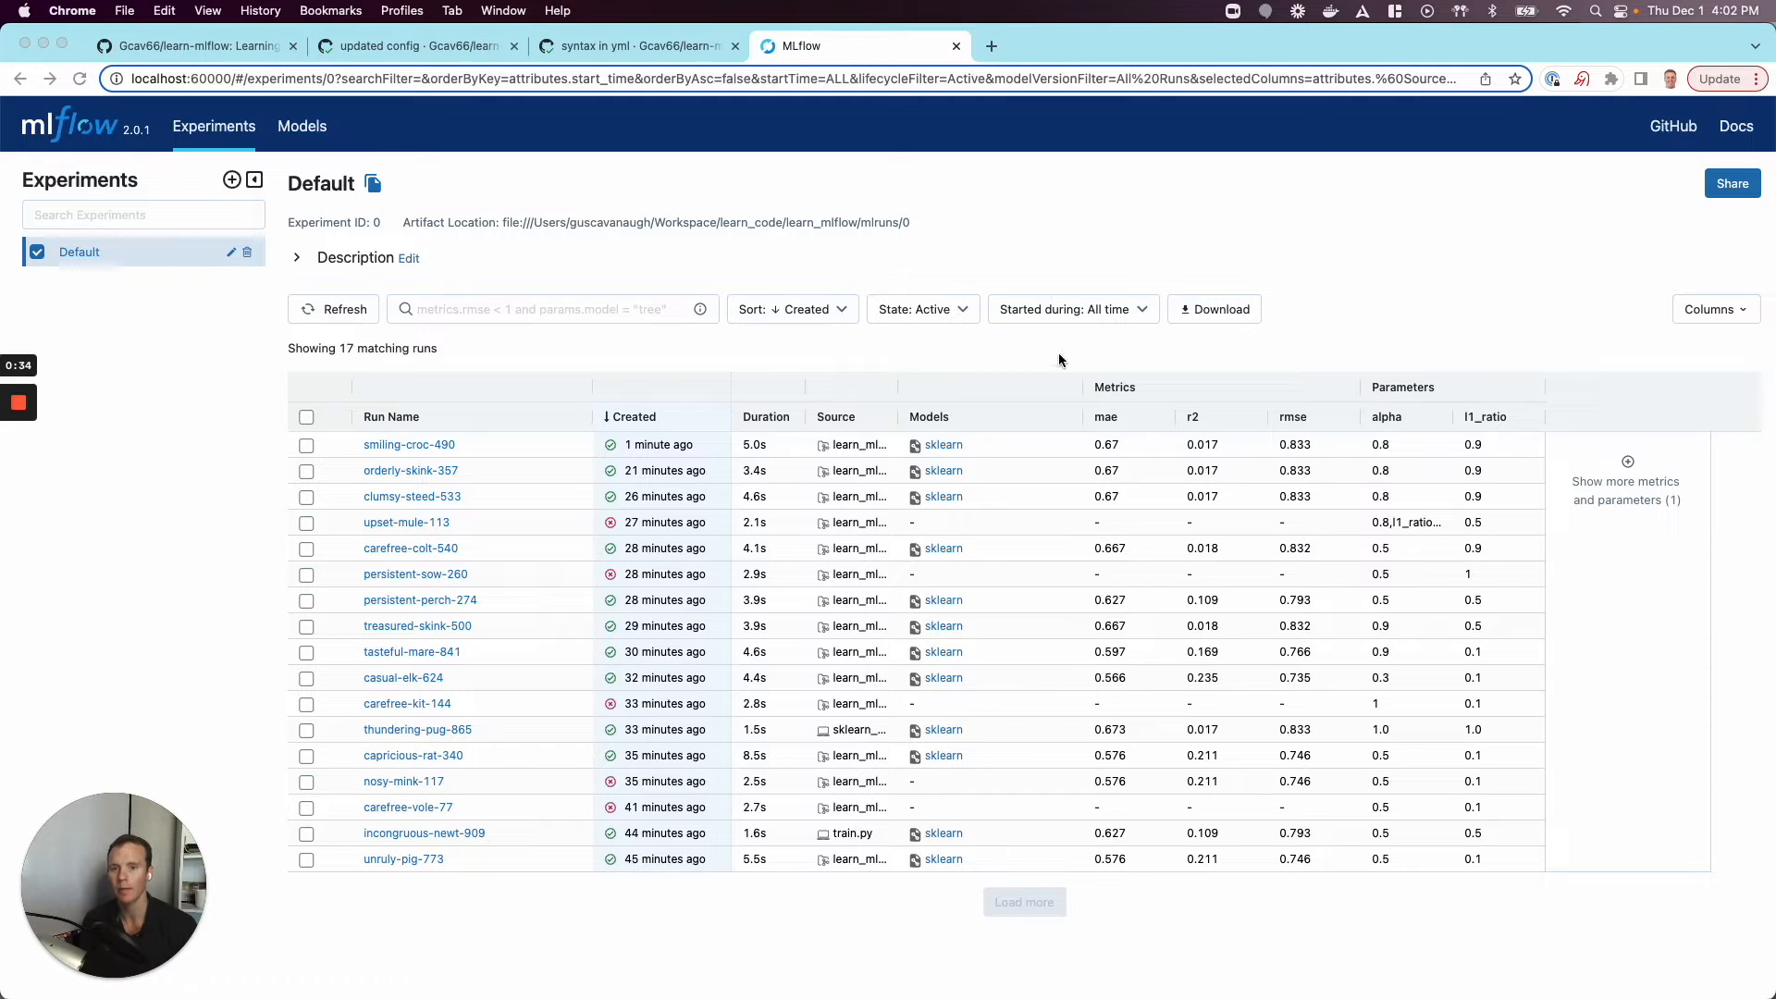
Show the CI run's workflow file, which installs dependencies and runs the wine training script.
{"action": "left_click", "coordinate": [634, 46]}
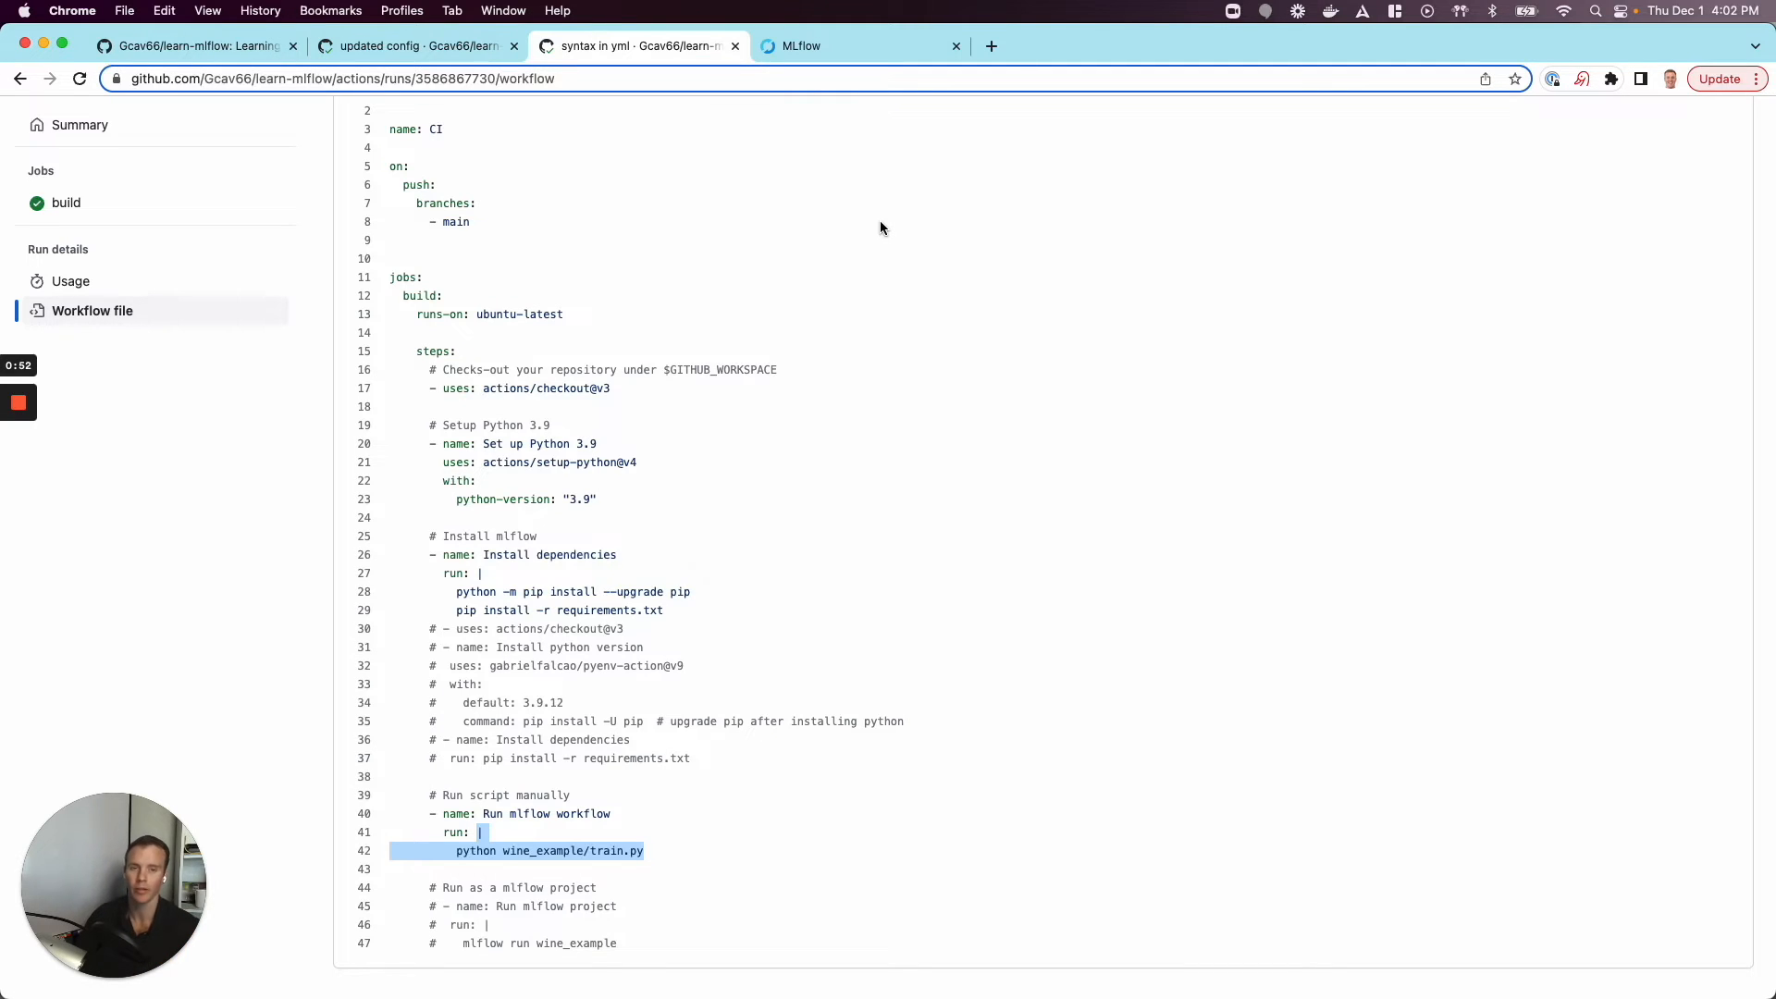
{"action": "mouse_move", "coordinate": [835, 512]}
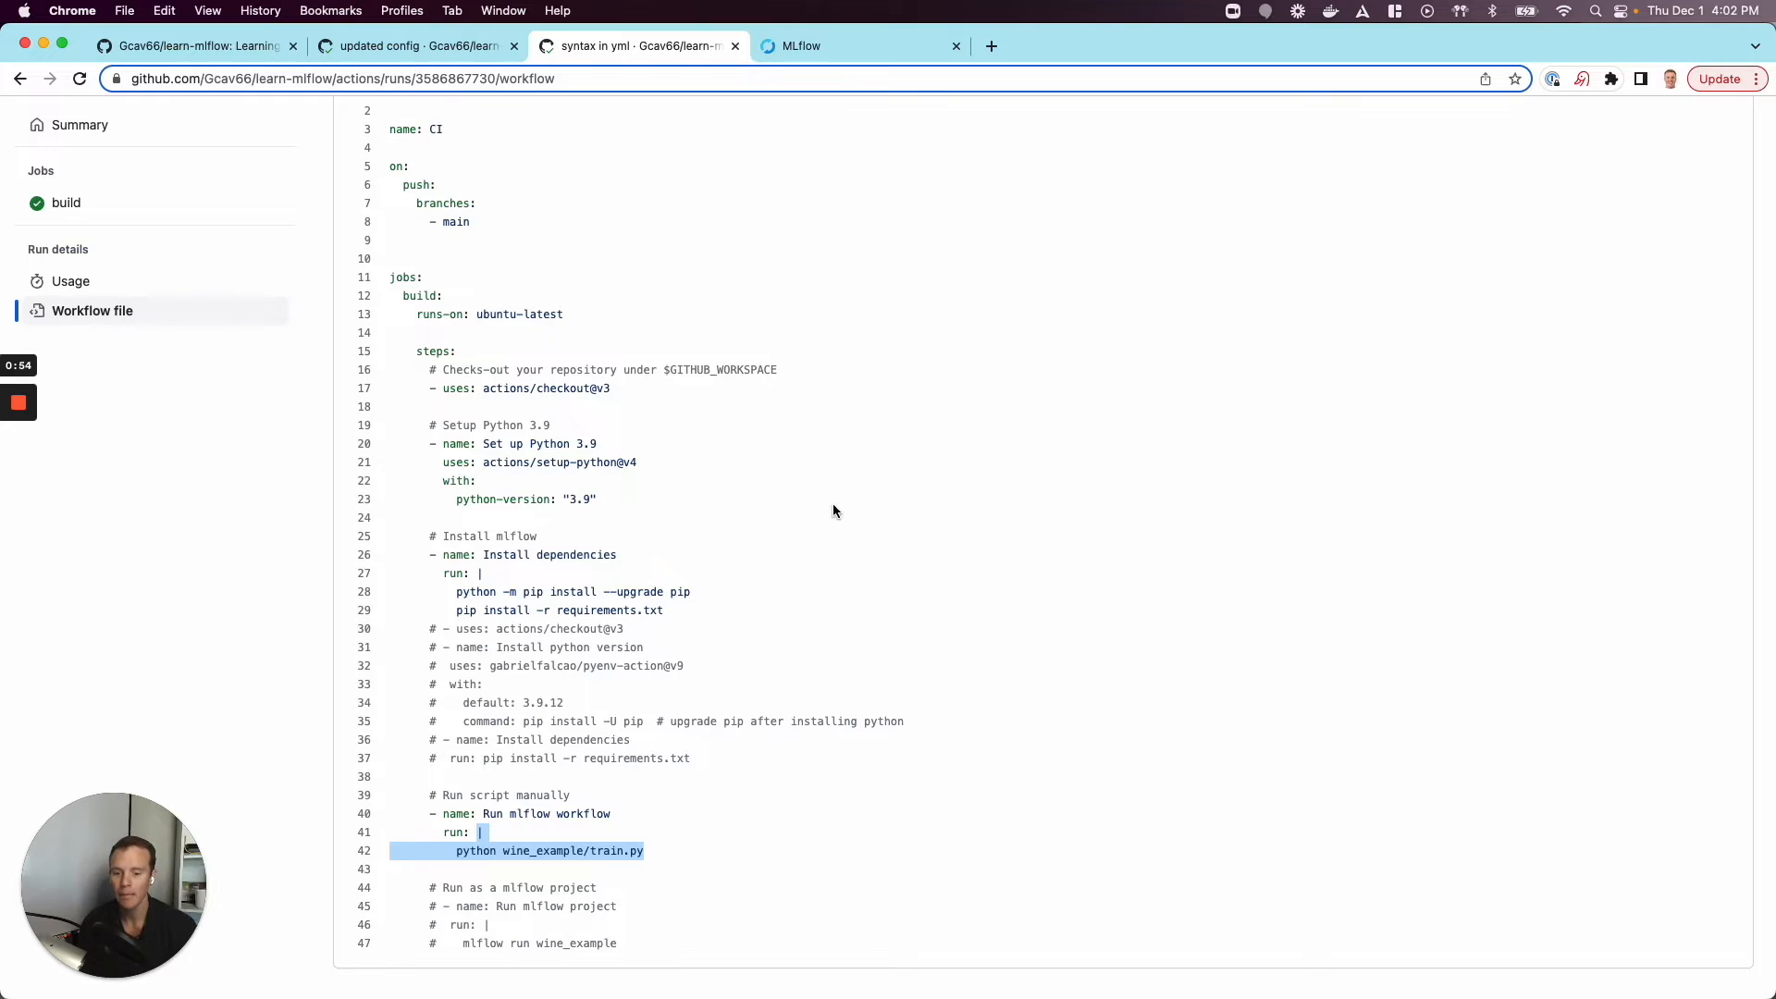
{"action": "mouse_move", "coordinate": [852, 669]}
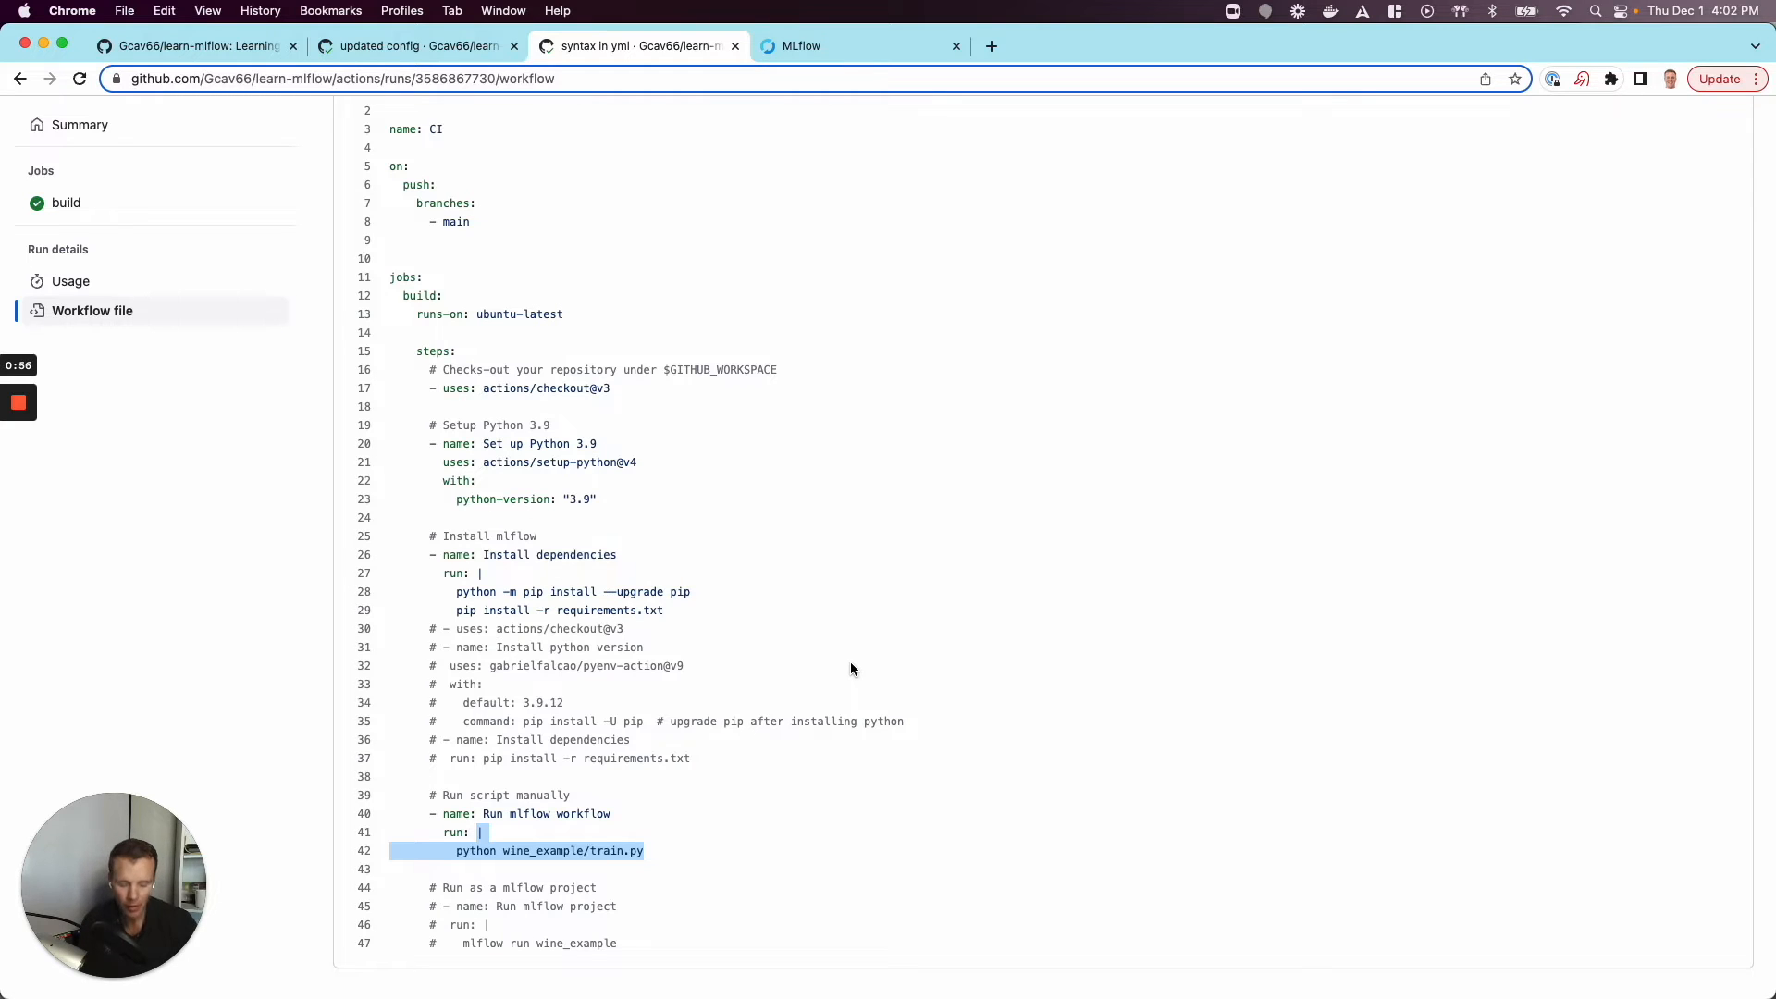
{"action": "mouse_move", "coordinate": [497, 841]}
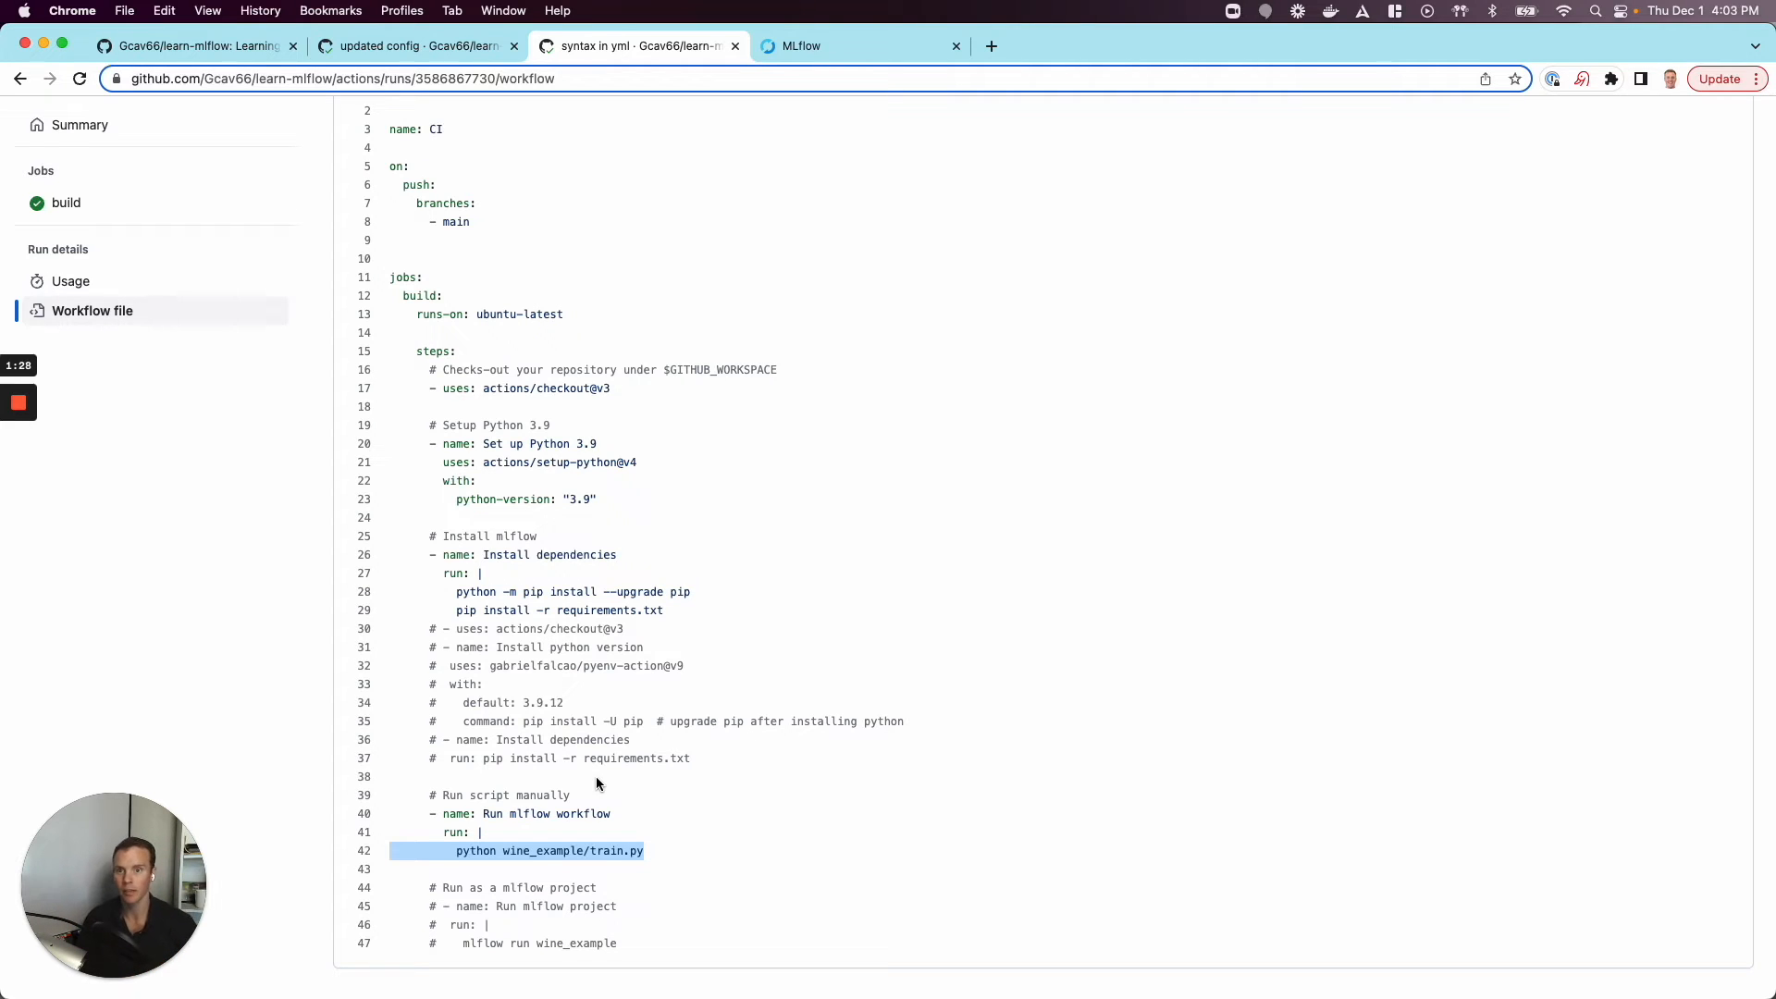
{"action": "mouse_move", "coordinate": [737, 317]}
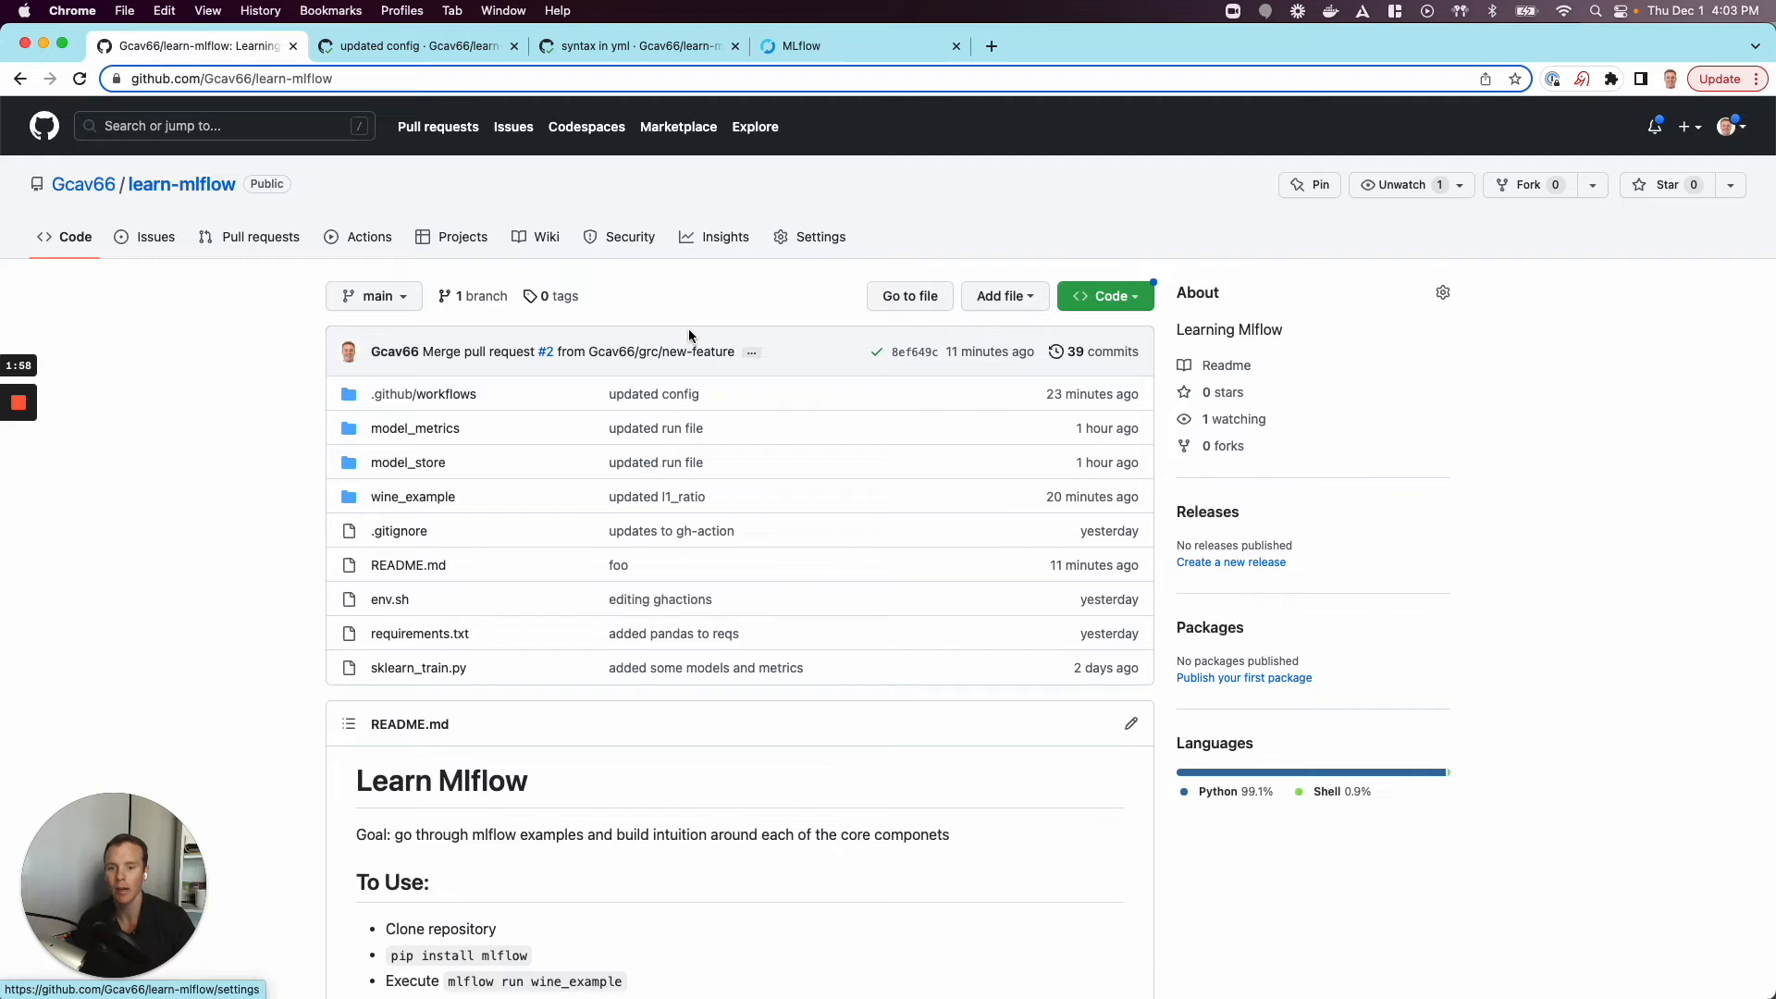
Open merged PR #2's commit changing the README and wine l1_ratio default to 0.8.
{"action": "left_click", "coordinate": [912, 351]}
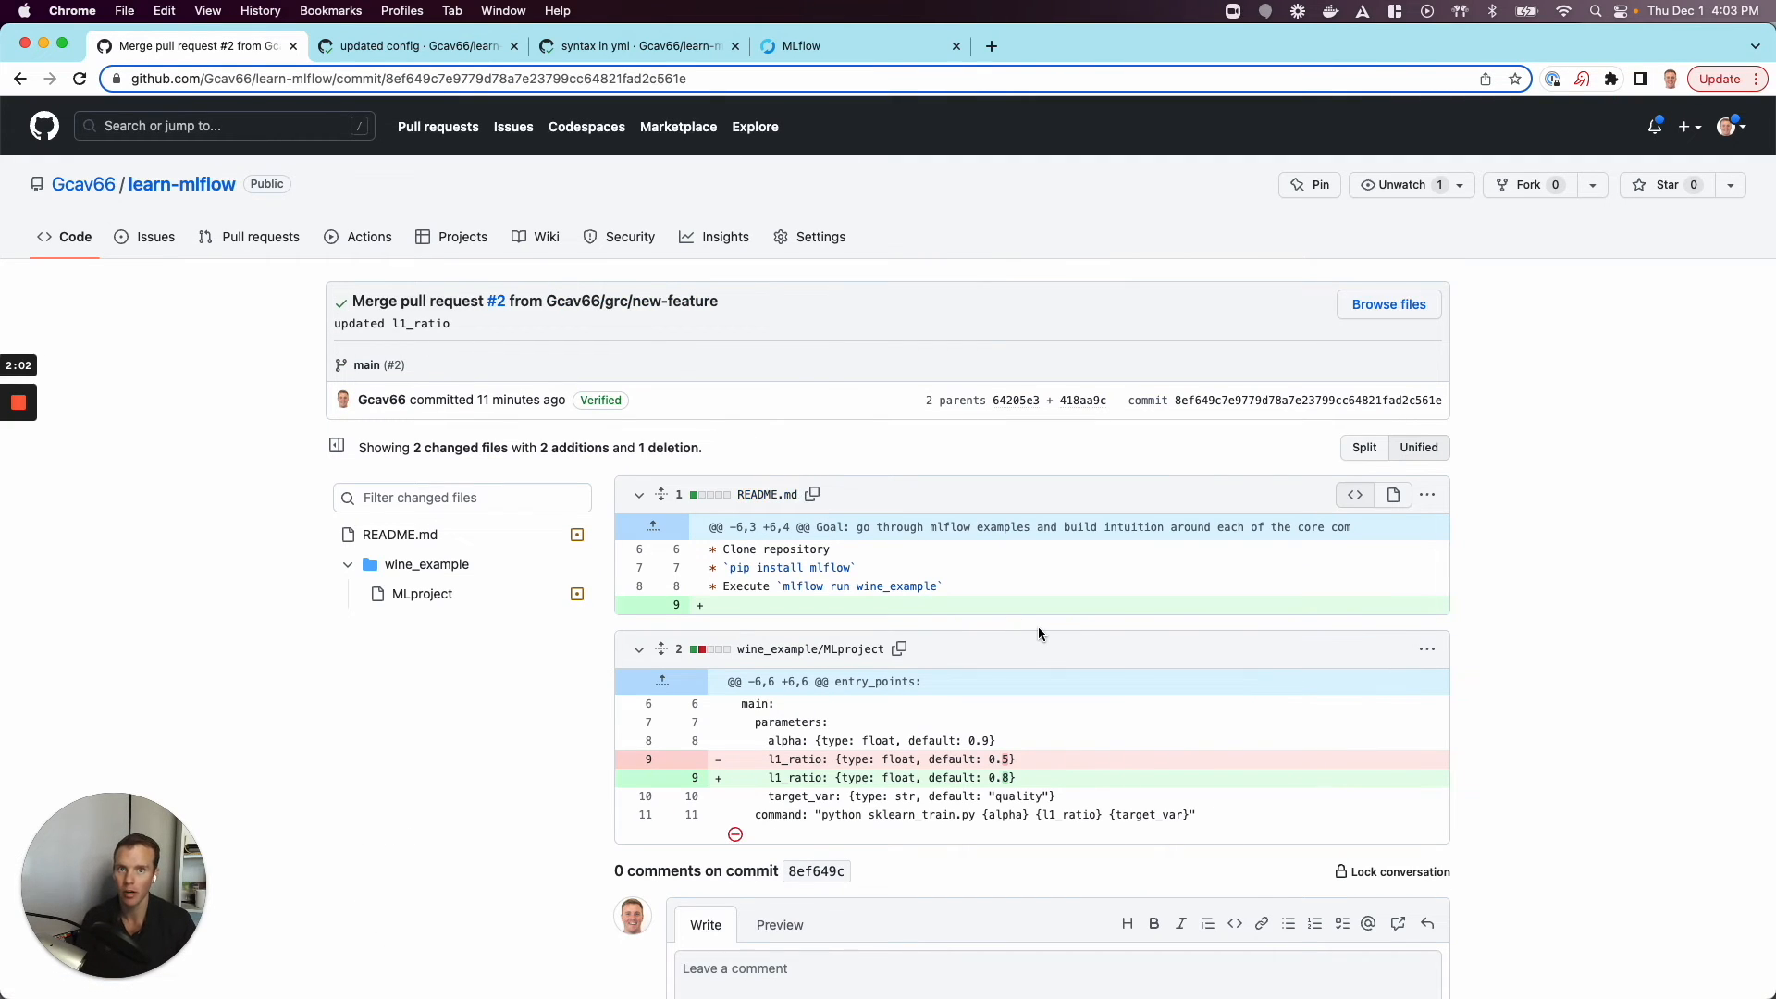
{"action": "mouse_move", "coordinate": [1035, 622]}
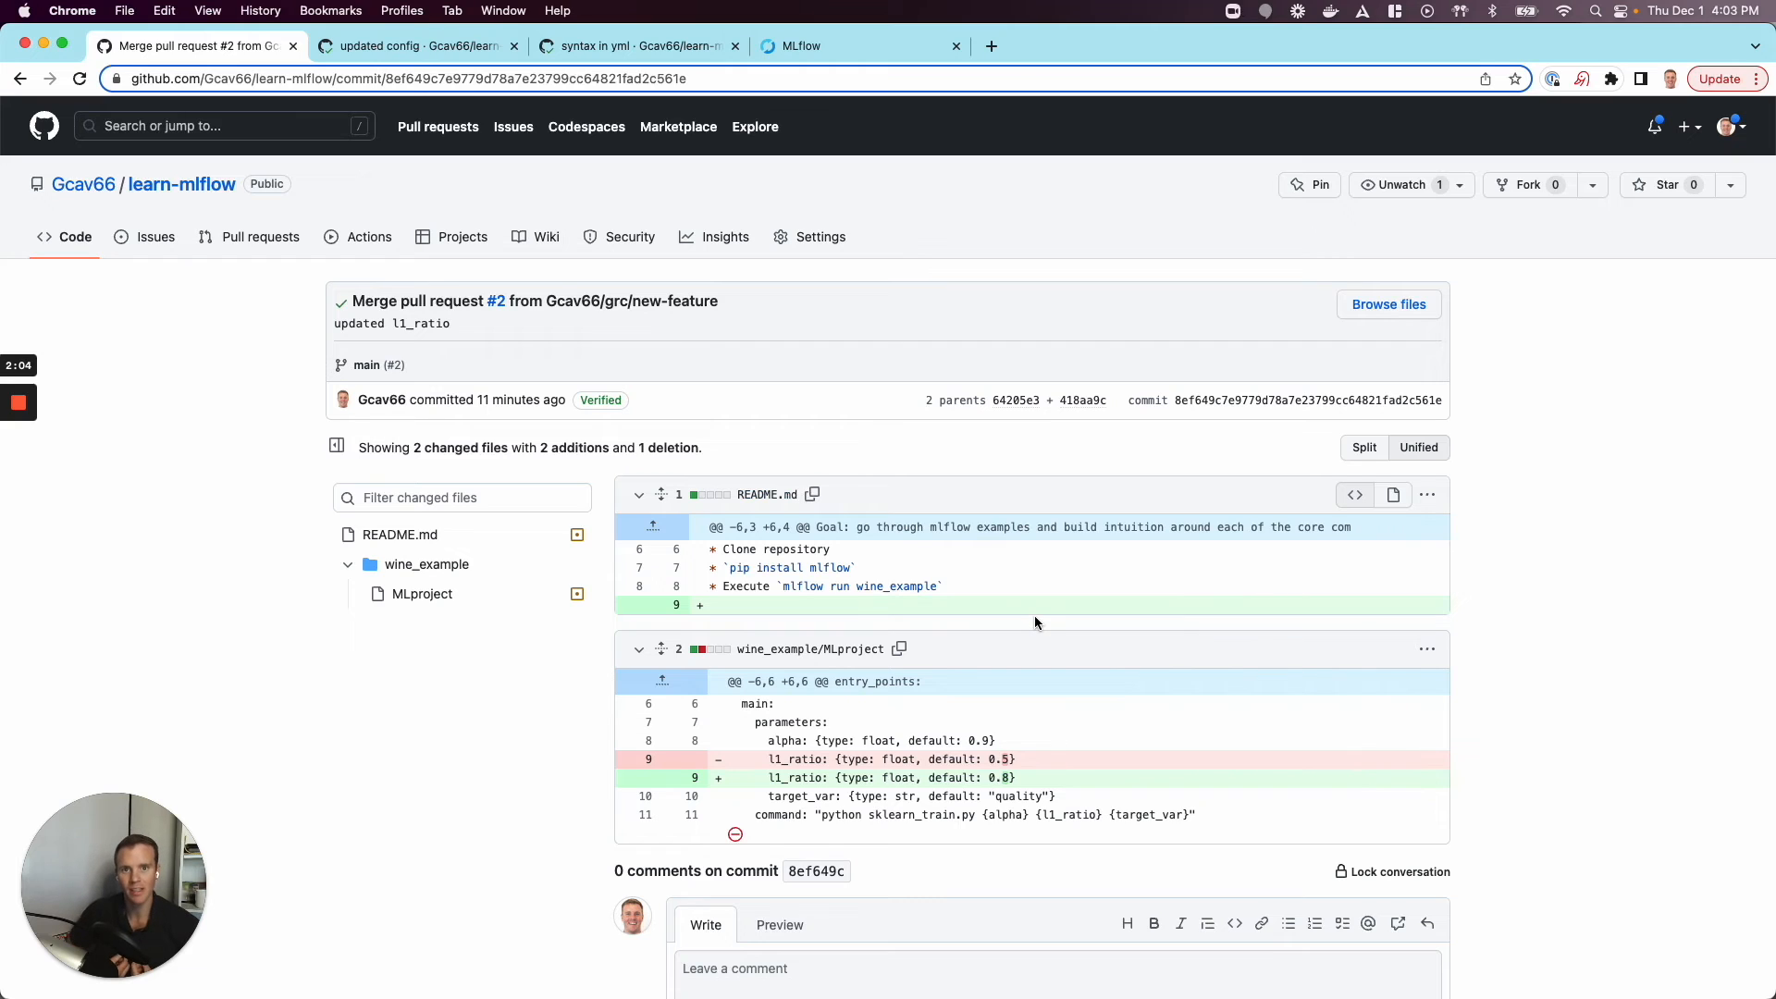